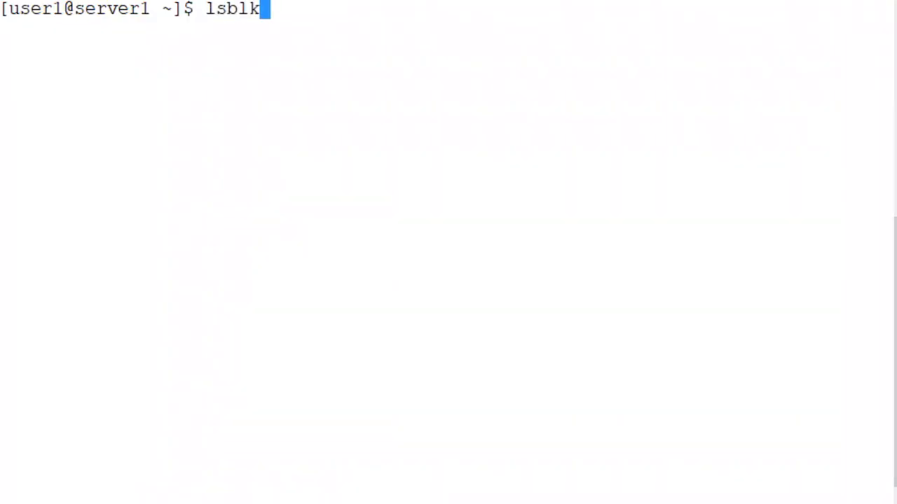
# Run lsblk and highlight the unmounted 199M sdb2 partition on disk sdb.
pyautogui.press('Return')
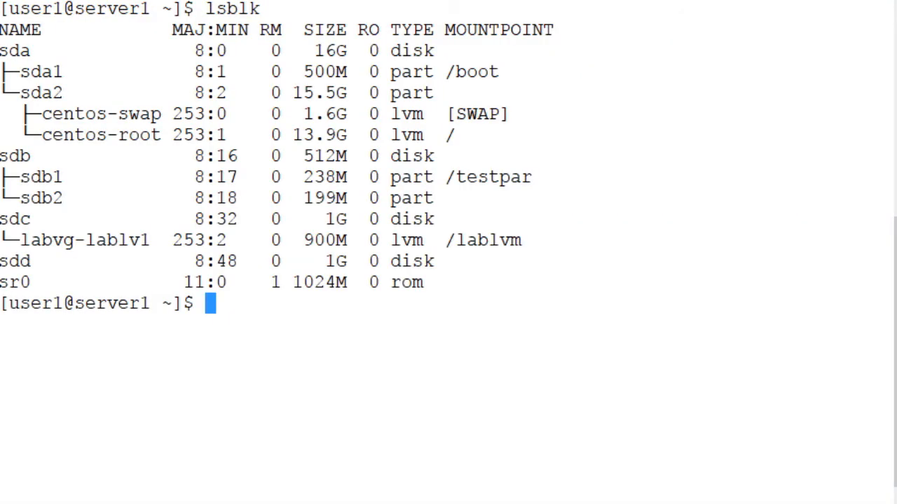
pyautogui.doubleClick(35, 197)
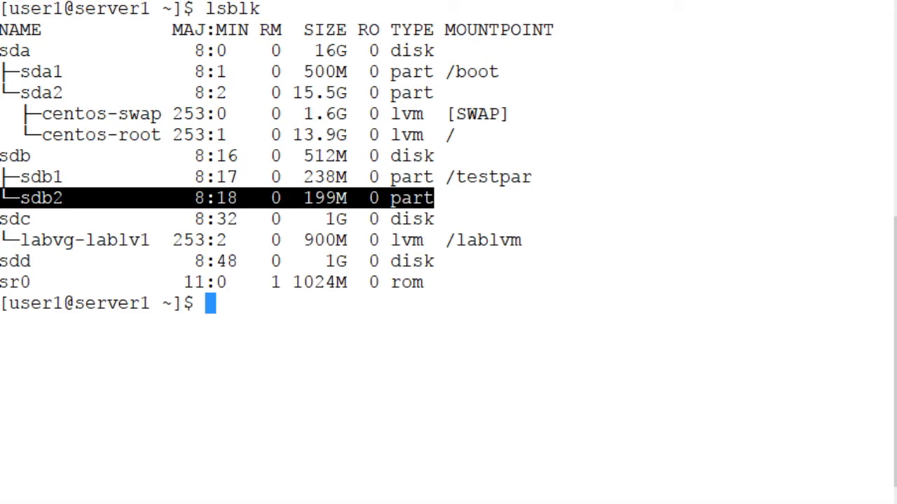
# Run sudo mkswap /dev/sdb2 for 203772 KiB swap, then select its UUID.
pyautogui.write('sudo')
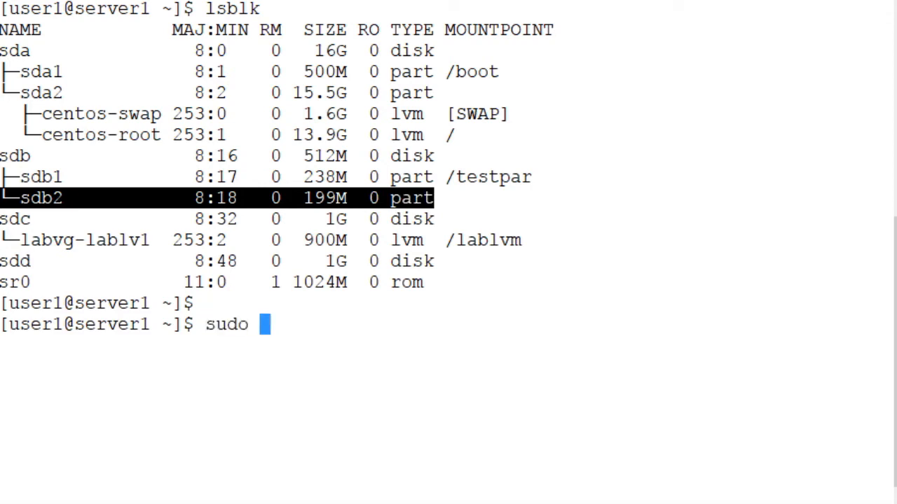
pyautogui.write('mkswap /dev')
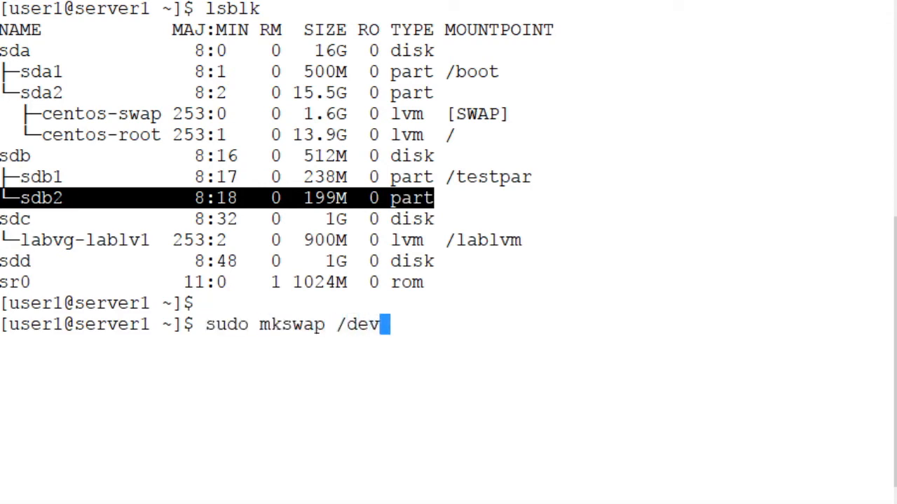
pyautogui.write('/sd')
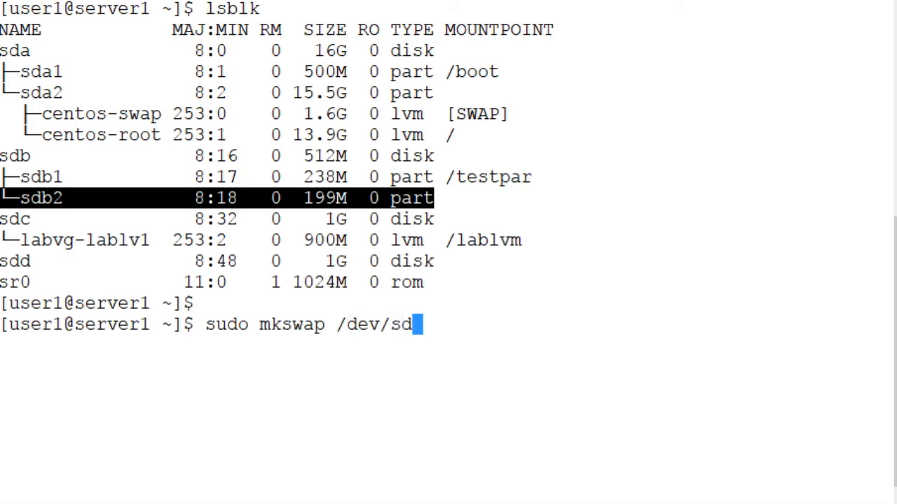
pyautogui.write('b2')
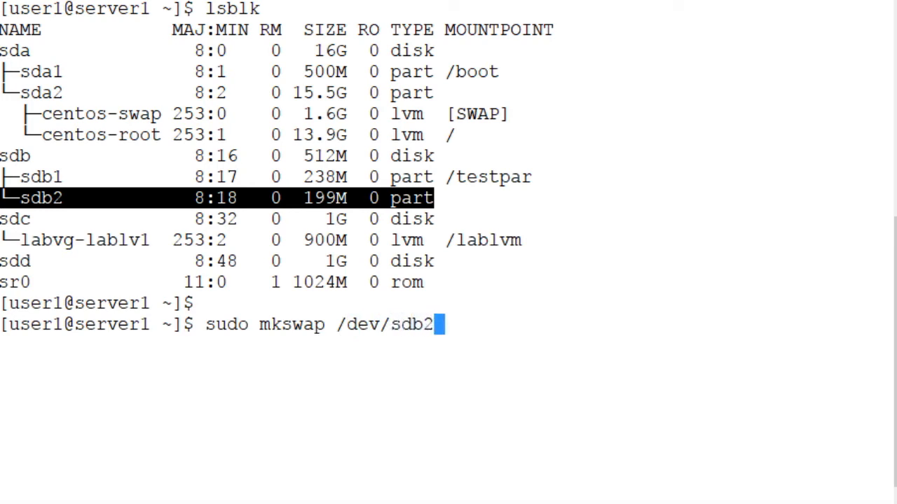
pyautogui.press('Return')
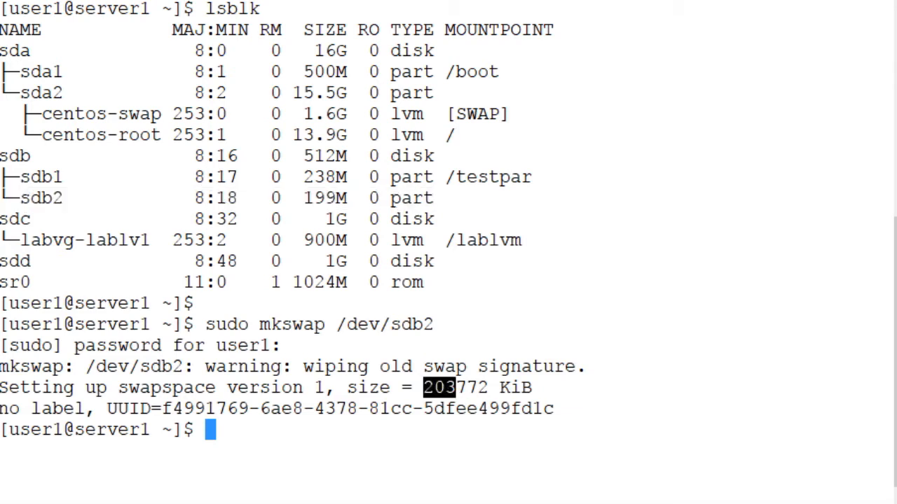
pyautogui.moveTo(423, 387); pyautogui.dragTo(118, 408)
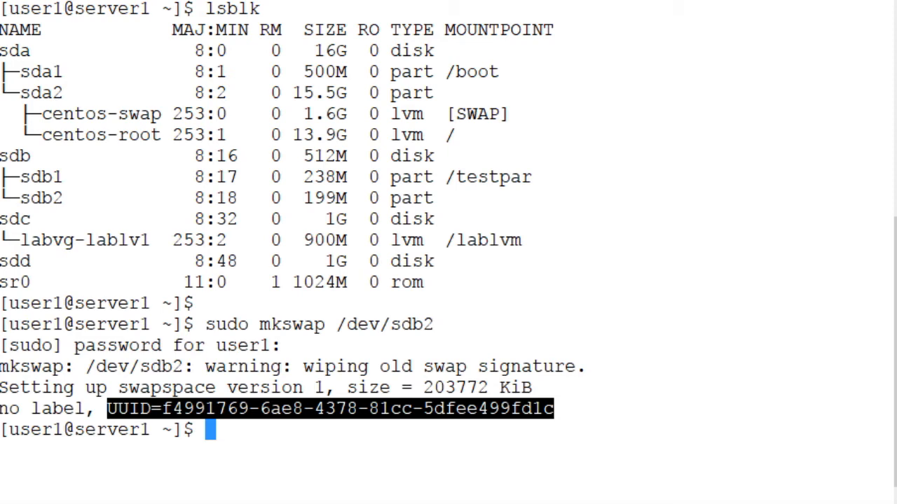
# Run free -m to confirm total swap is still 1639 MB with none used.
pyautogui.write('fre')
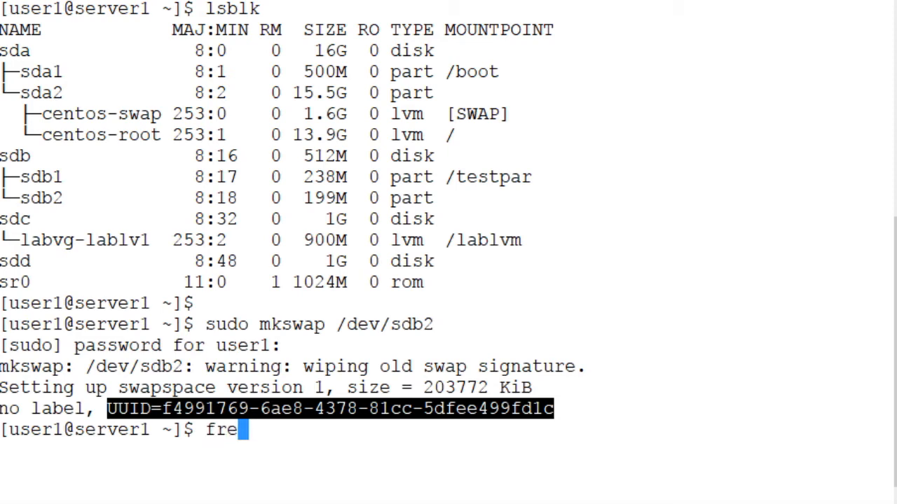
pyautogui.write('e')
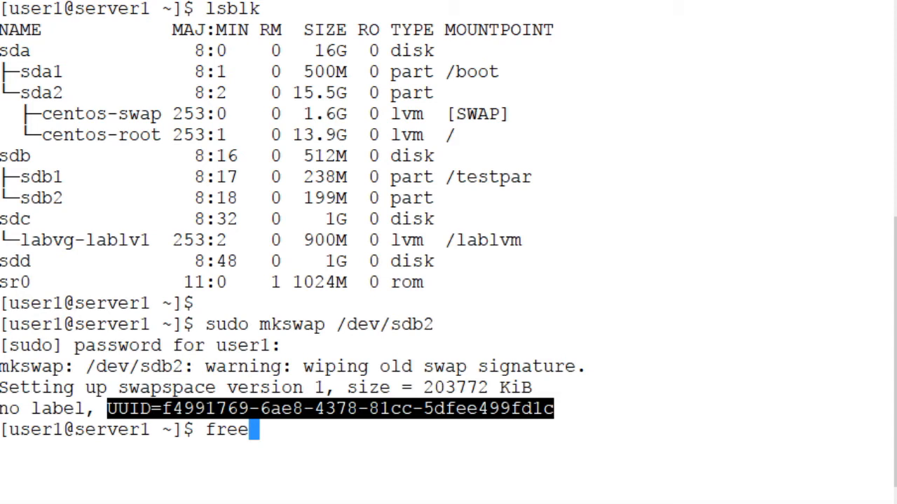
pyautogui.write('-m')
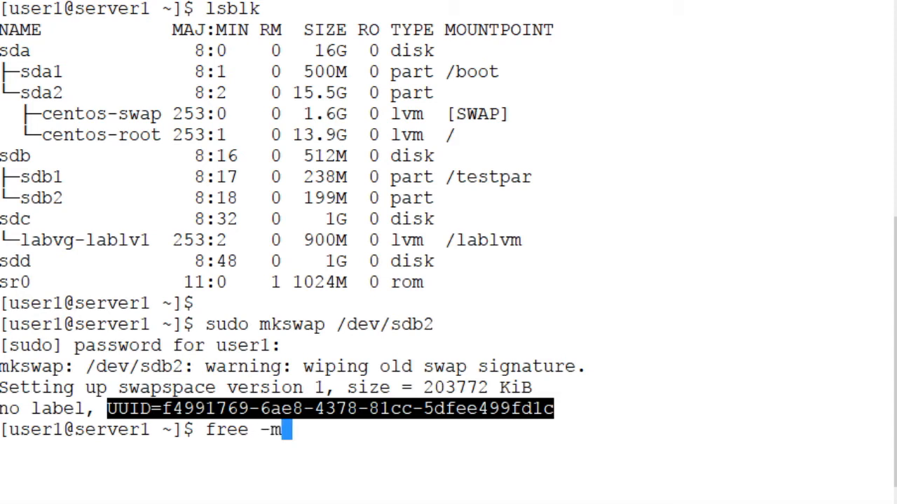
pyautogui.press('Return')
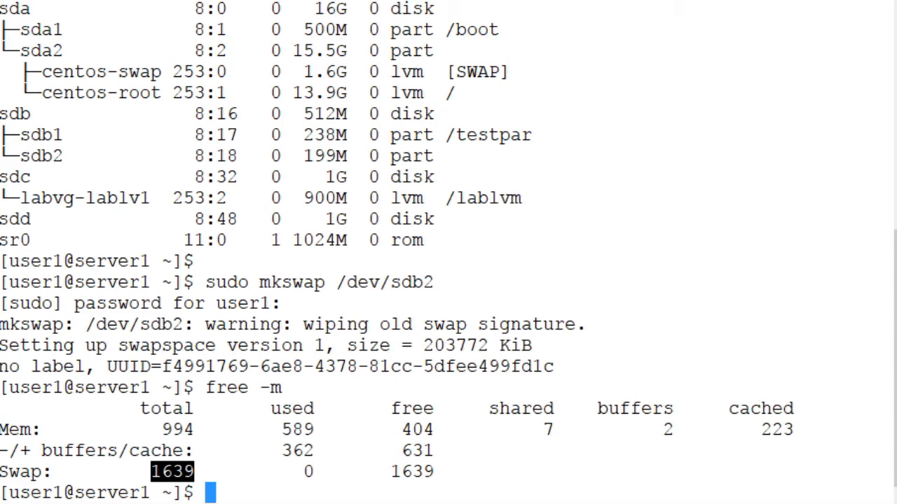
# Enable /dev/sdb2 with sudo swapon, raising total swap to 1838 MB.
pyautogui.write('sudo')
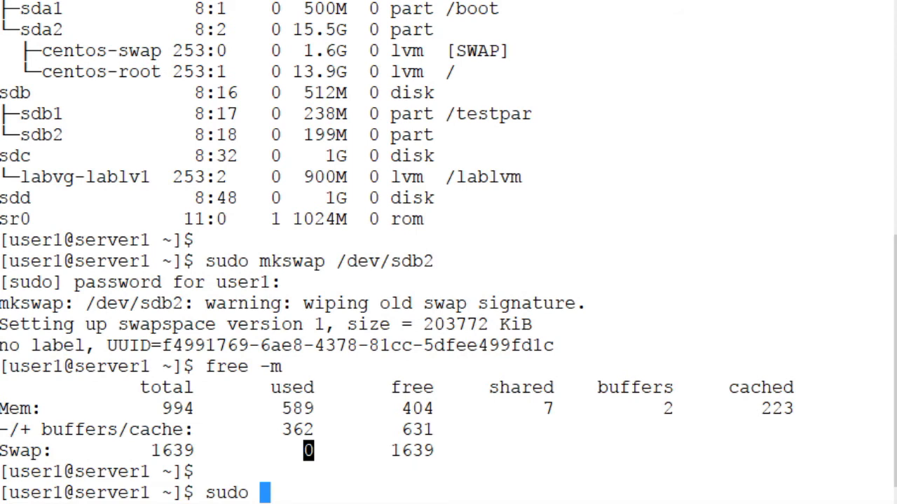
pyautogui.write('swapon')
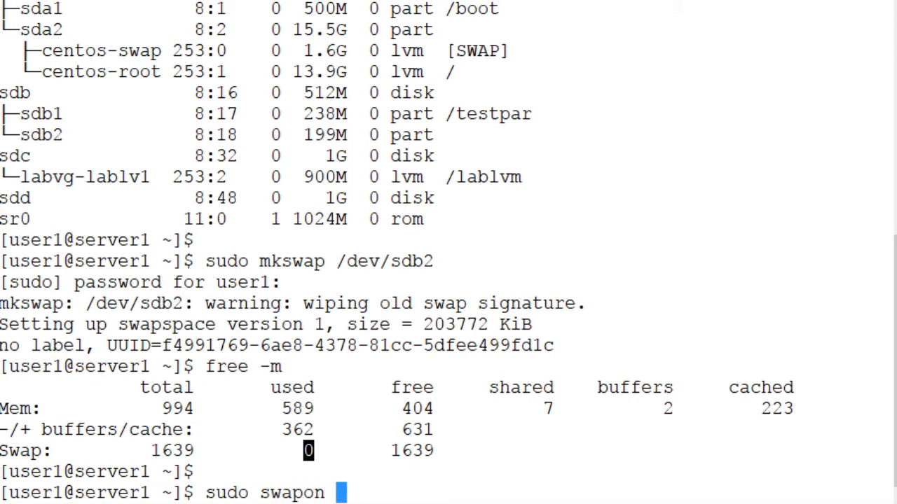
pyautogui.write('/dev/s')
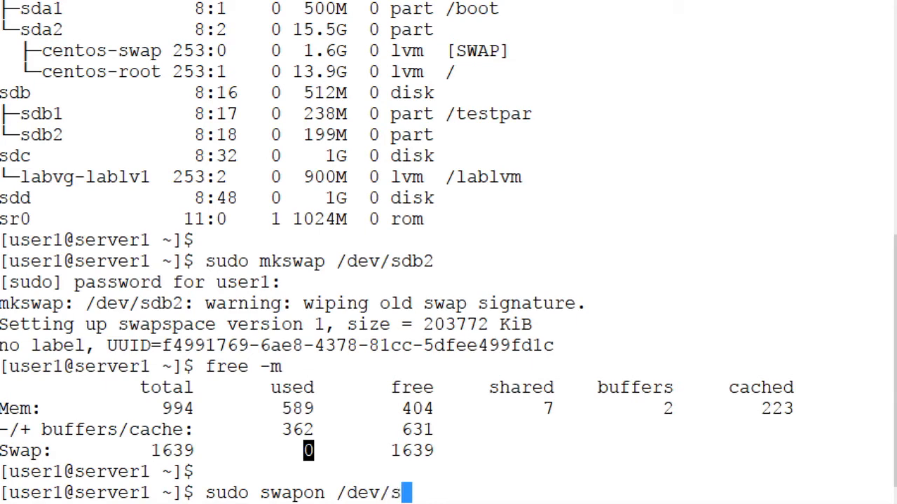
pyautogui.press('Return')
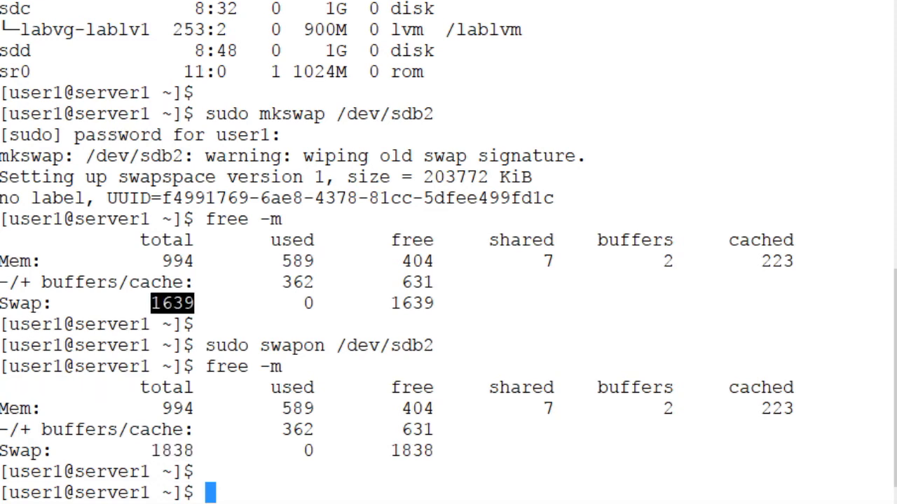
pyautogui.write('sudo swapon /dev/sdb2')
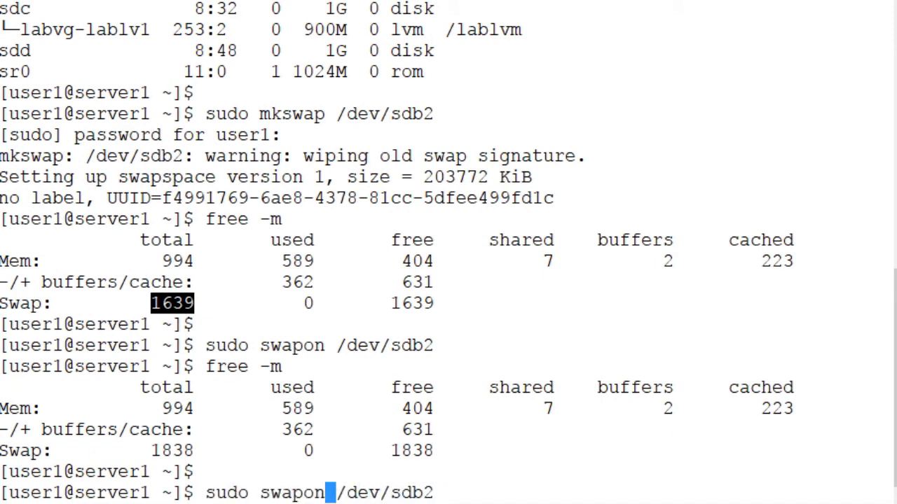
pyautogui.write('ff')
pyautogui.press('Return')
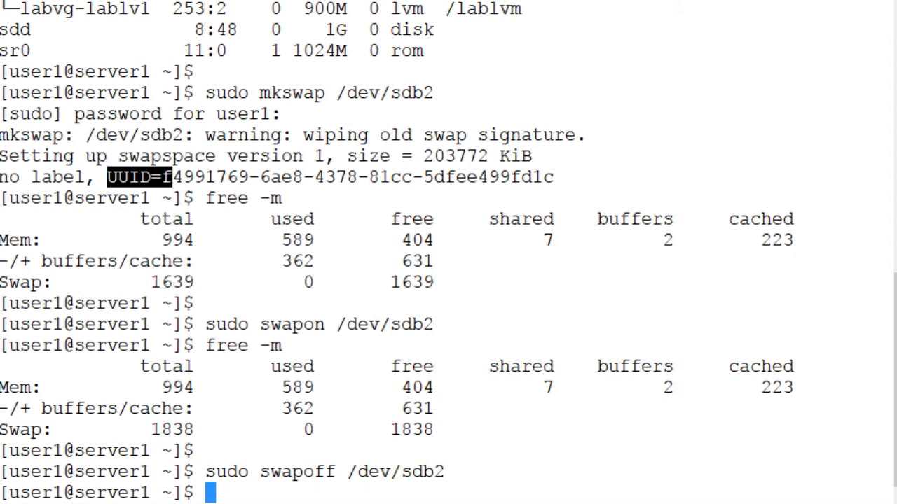
# Copy the sdb2 UUID and start sudo vi /etc/fstab.
pyautogui.moveTo(175, 175); pyautogui.dragTo(554, 176)
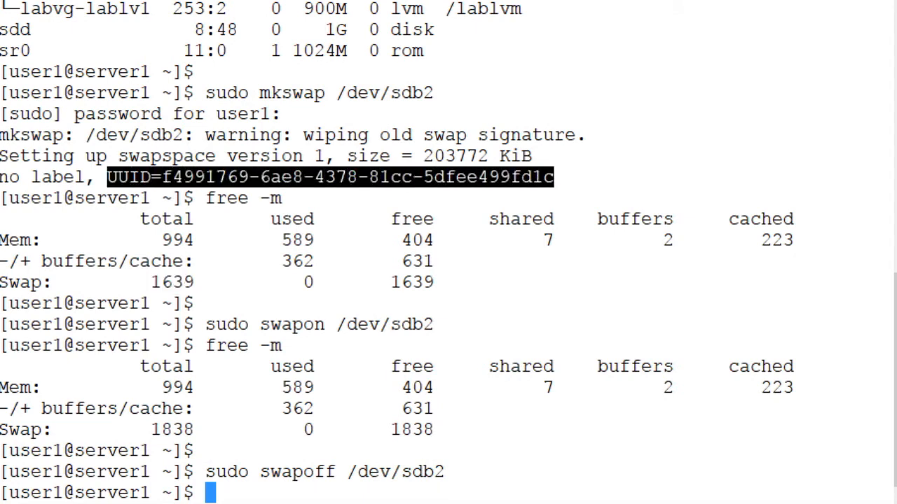
pyautogui.write('sudo')
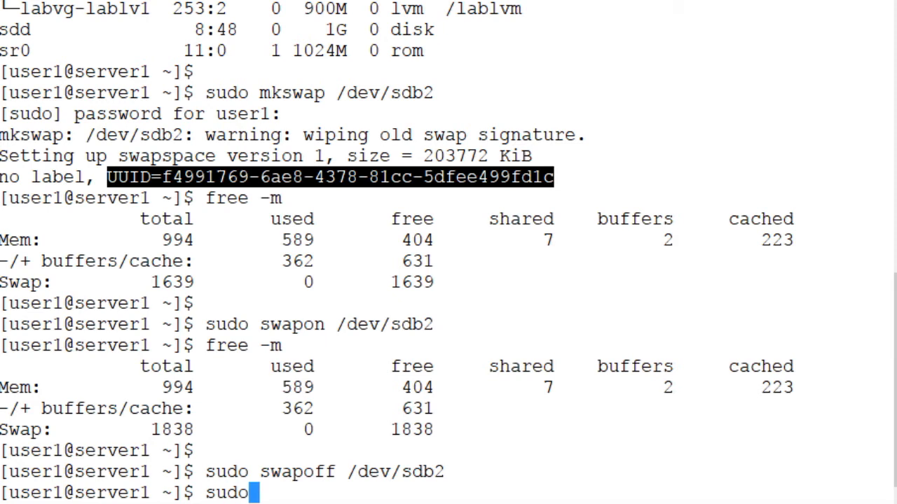
pyautogui.write('vi /etc/f')
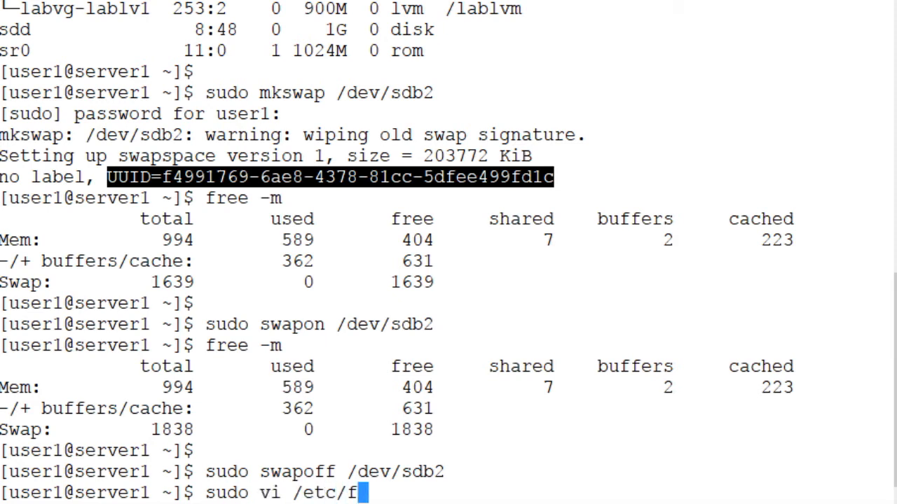
pyautogui.write('stab')
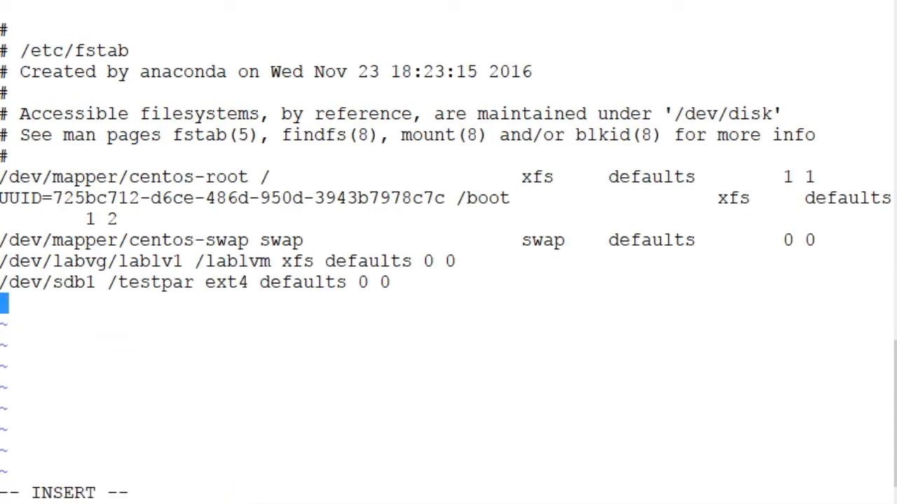
# Add 'UUID=f4991769-6ae8-4378-81cc-5dfee499fd1c swap swap defaults 0 0' to fstab and exit insert mode.
pyautogui.write('UUID=f4991769-6ae8-4378-81cc-5dfee499fd1c')
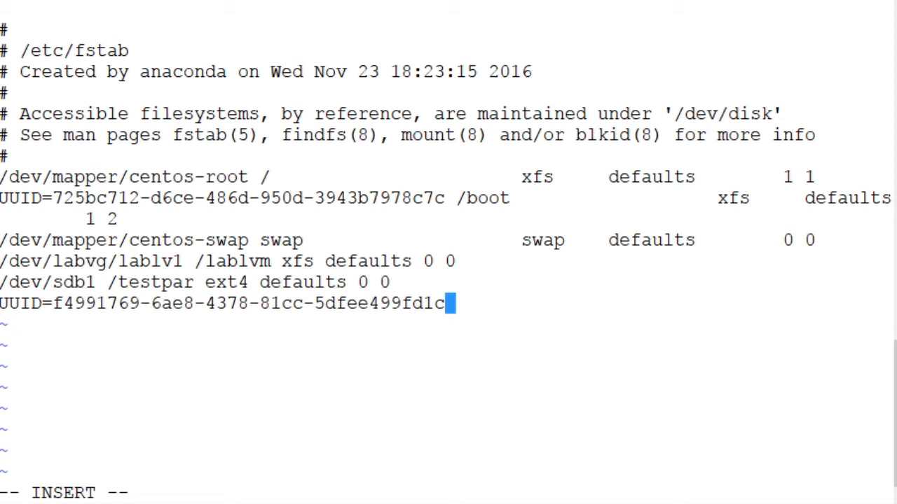
pyautogui.write('swap')
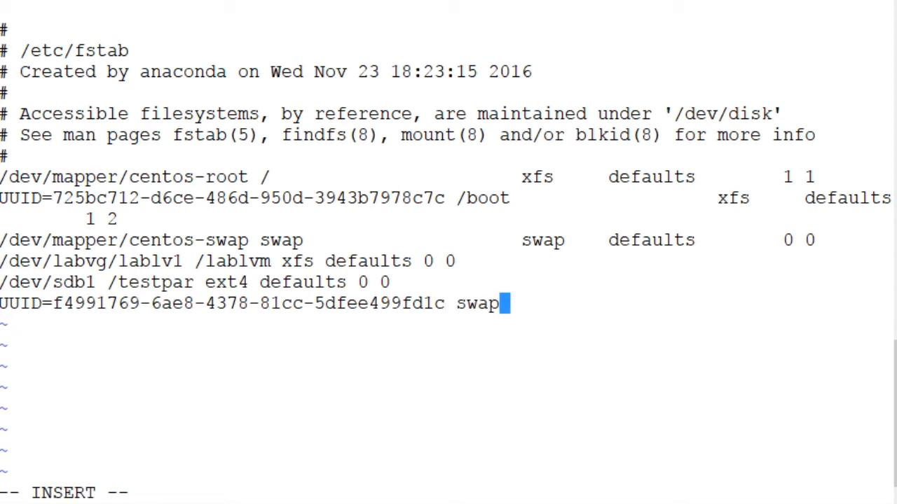
pyautogui.write('swap def')
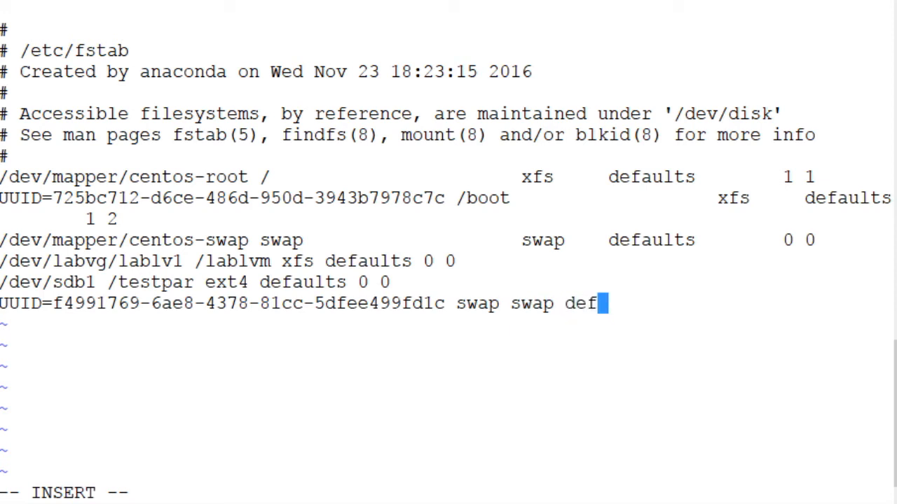
pyautogui.write('aults')
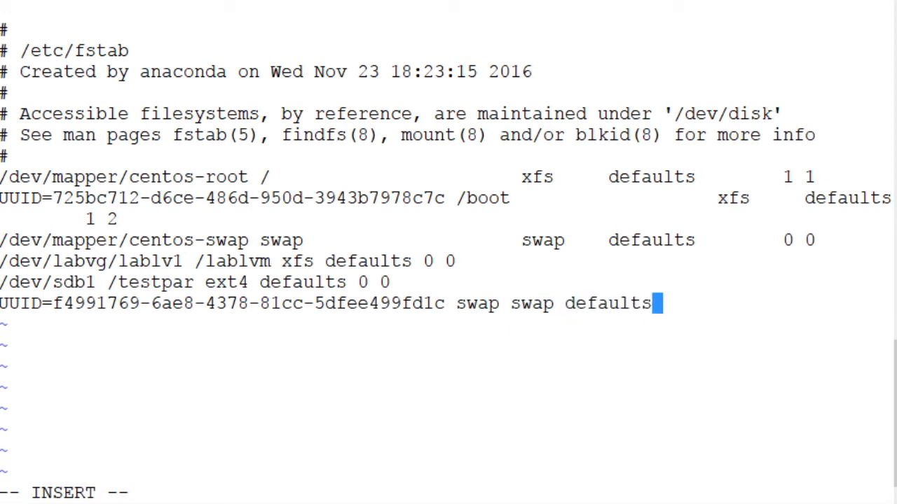
pyautogui.write('0 0')
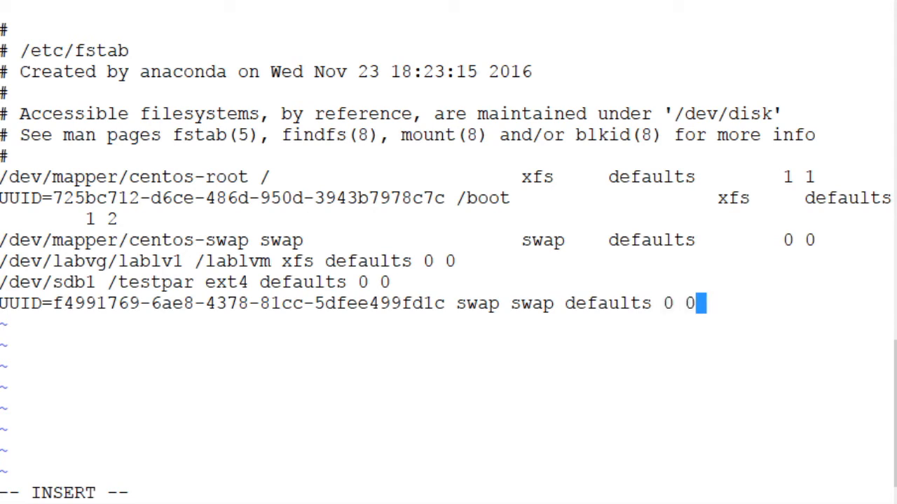
pyautogui.press('Escape')
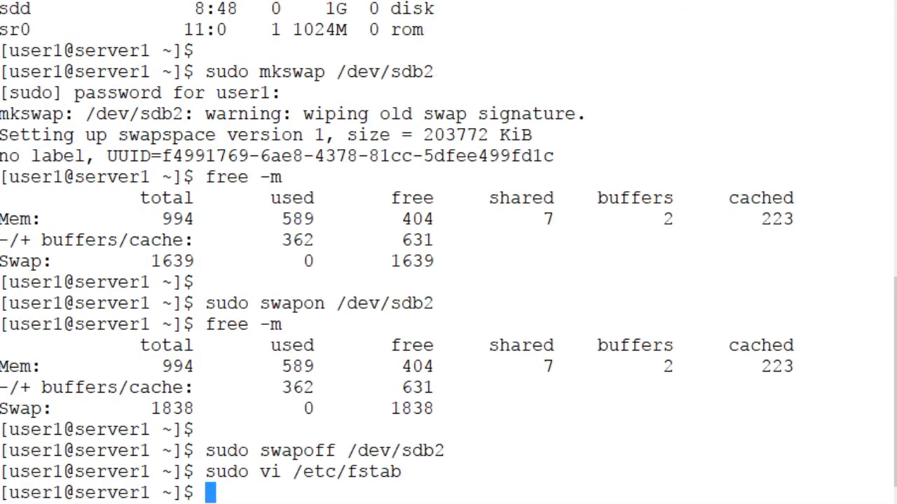
# Run sudo swapon -a, then free -m showing 1838 MB total swap.
pyautogui.write('sudo')
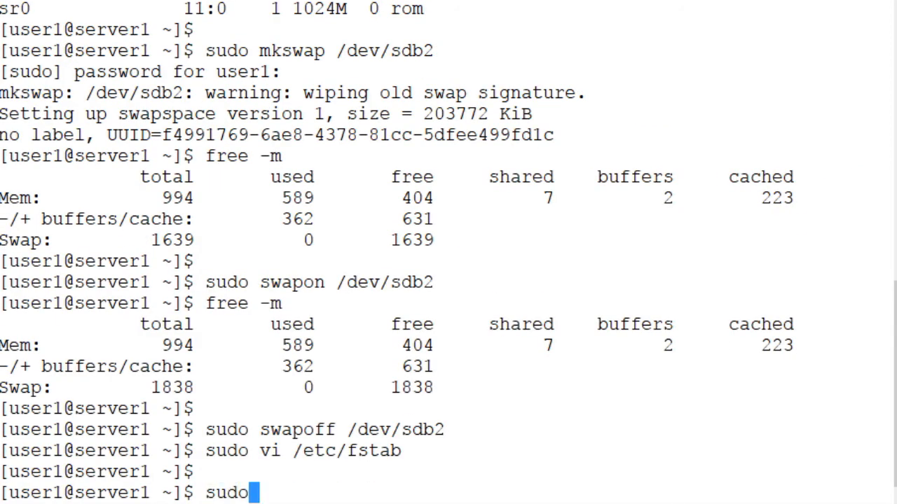
pyautogui.write('swap')
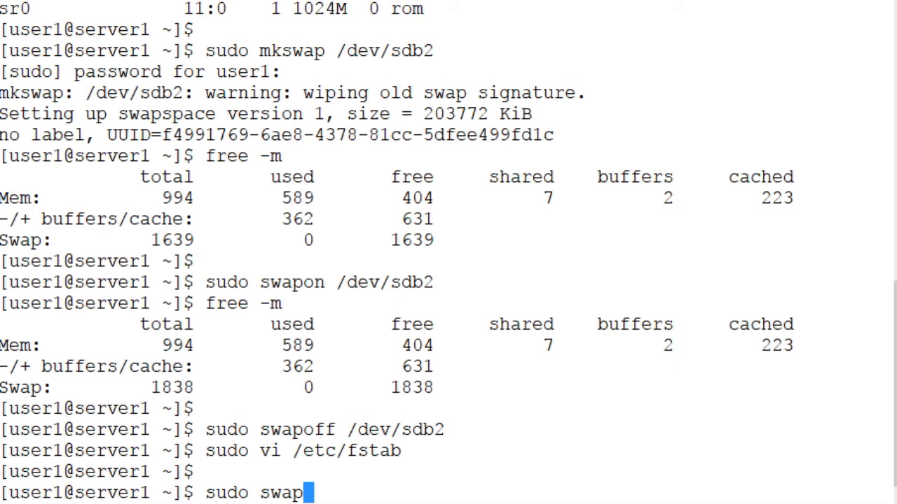
pyautogui.write('on -a')
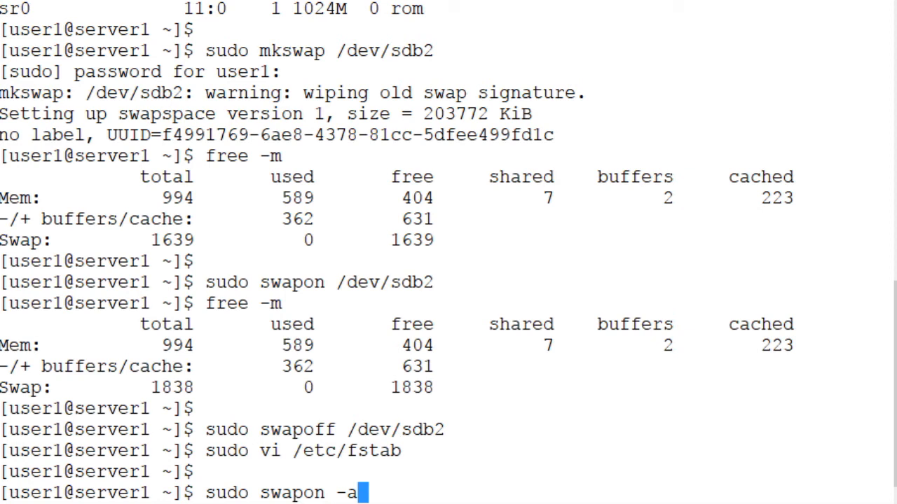
pyautogui.press('Return')
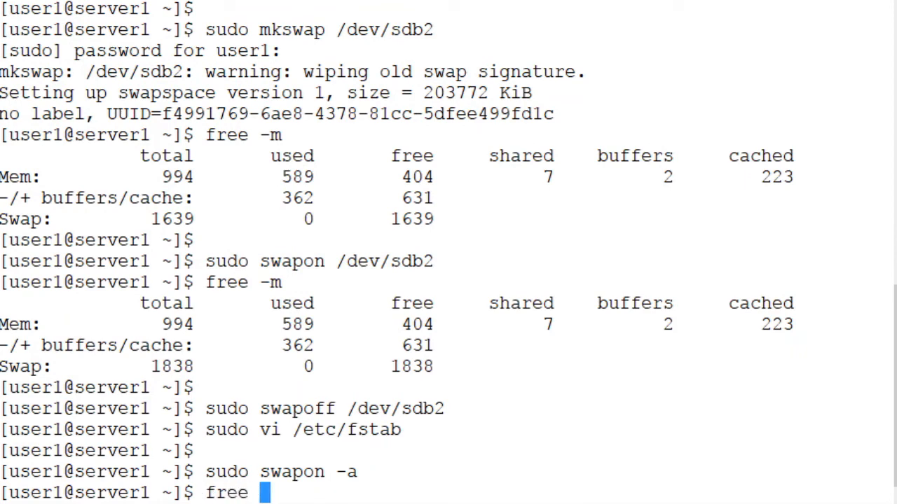
pyautogui.write('-m')
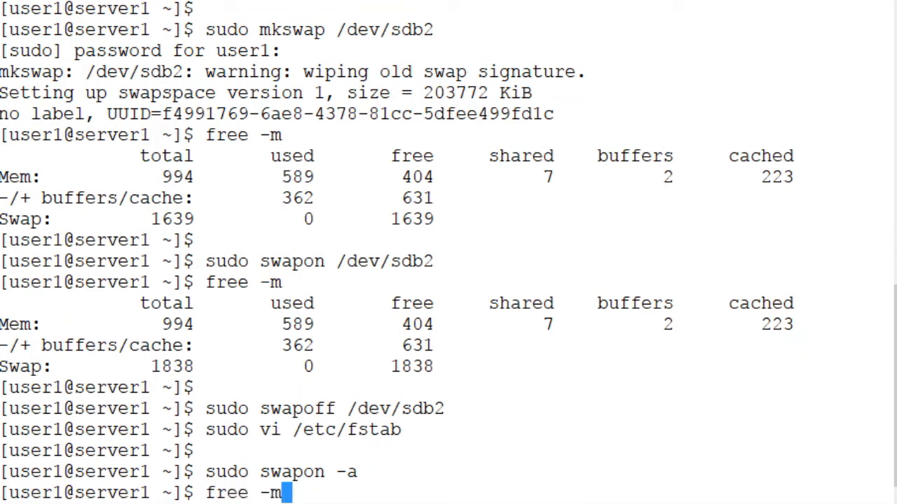
pyautogui.press('Return')
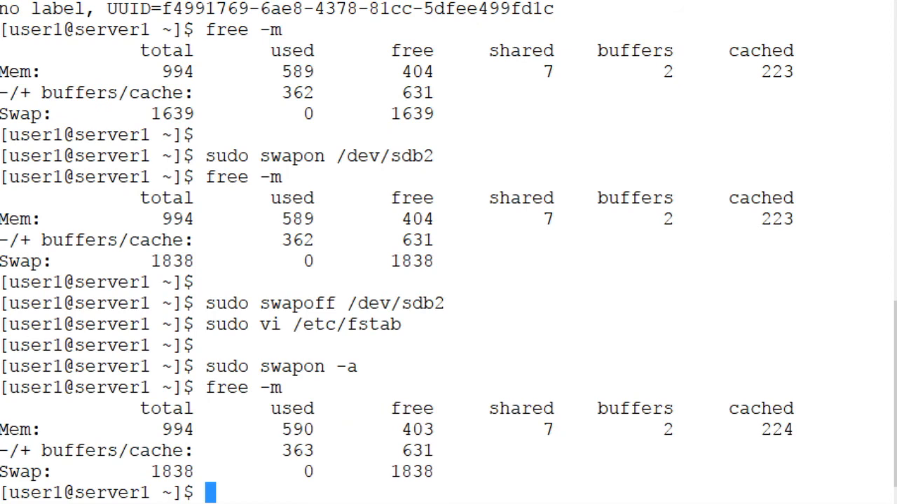